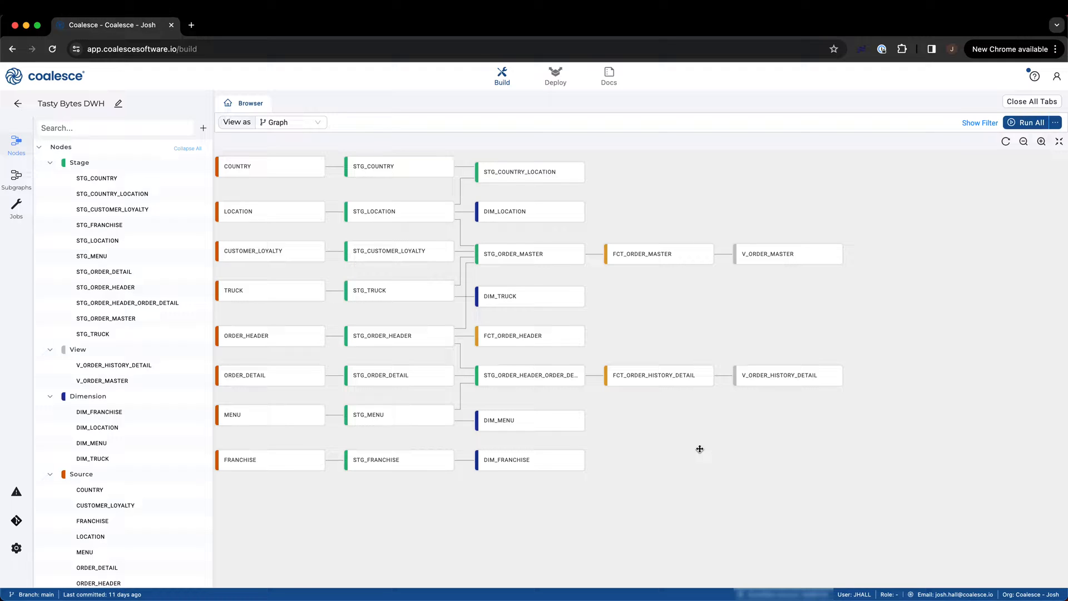
{"action": "mouse_move", "coordinate": [15, 548]}
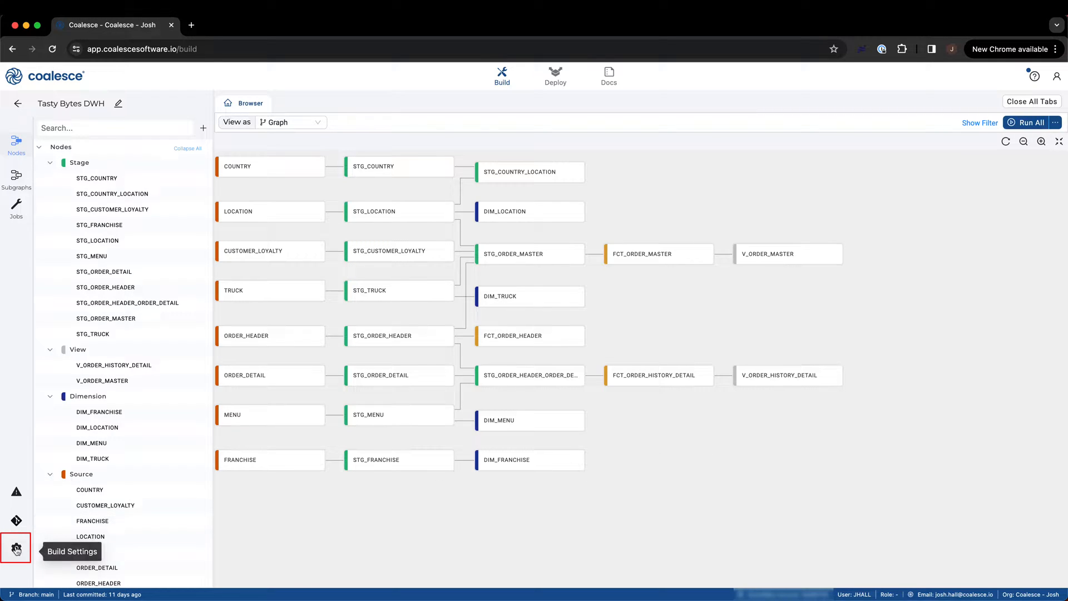
Show the Tasty Bytes DWH project's build settings with its node types list
{"action": "left_click", "coordinate": [17, 547]}
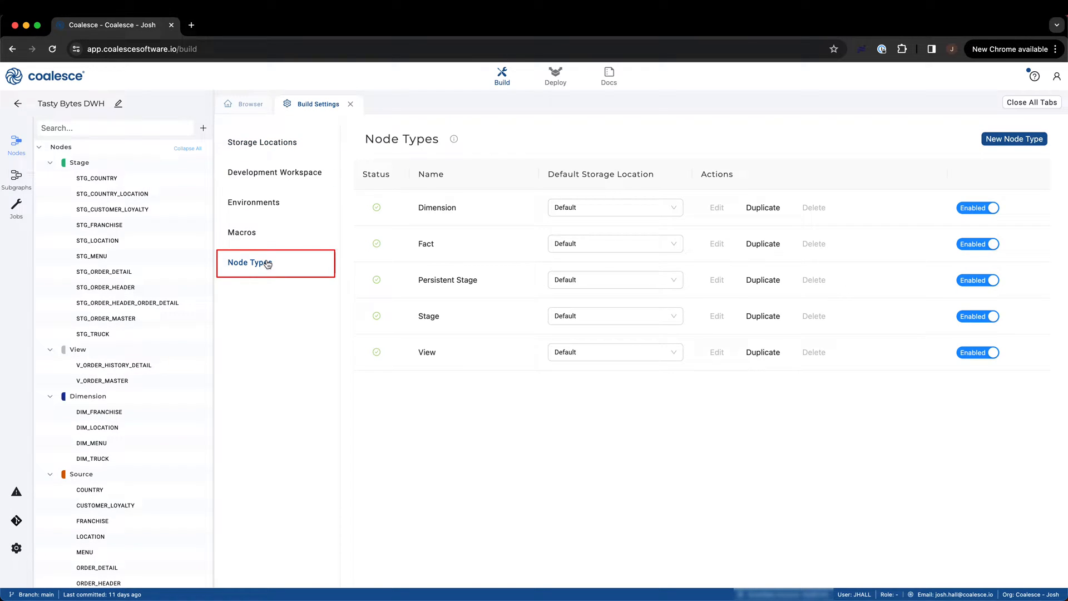
{"action": "mouse_move", "coordinate": [735, 315]}
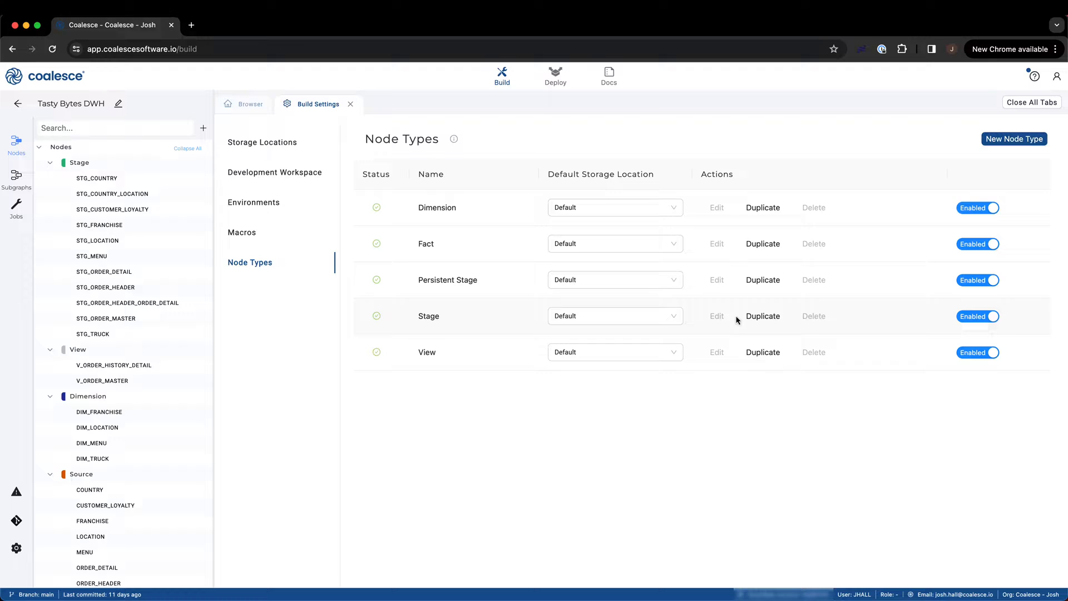
Duplicate the Stage node type to get an editable 'Copy of Stage'
{"action": "left_click", "coordinate": [763, 316]}
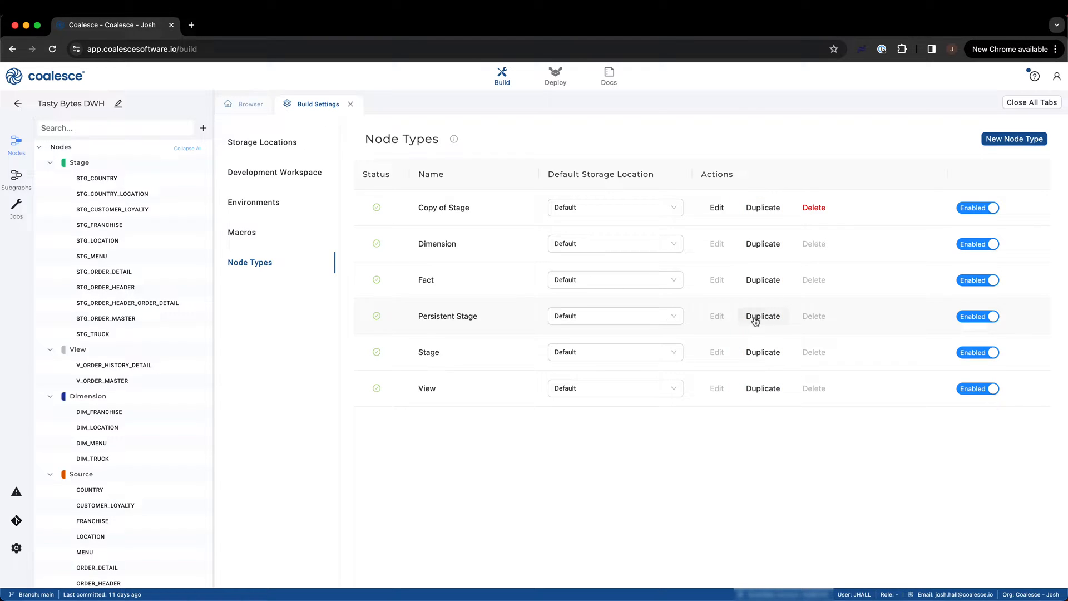
{"action": "mouse_move", "coordinate": [1014, 139]}
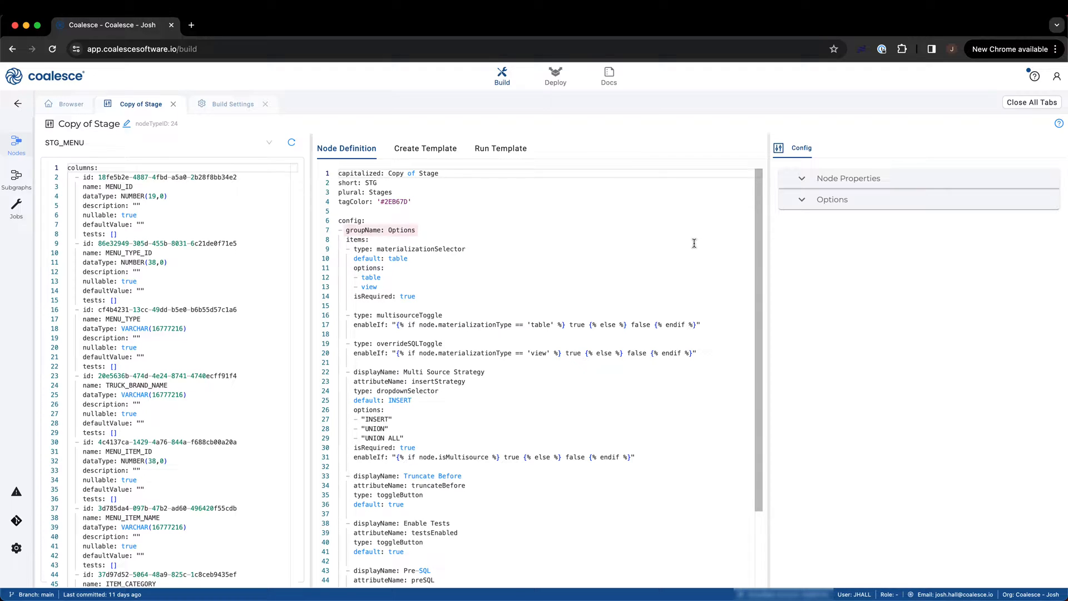
{"action": "double_click", "coordinate": [381, 229]}
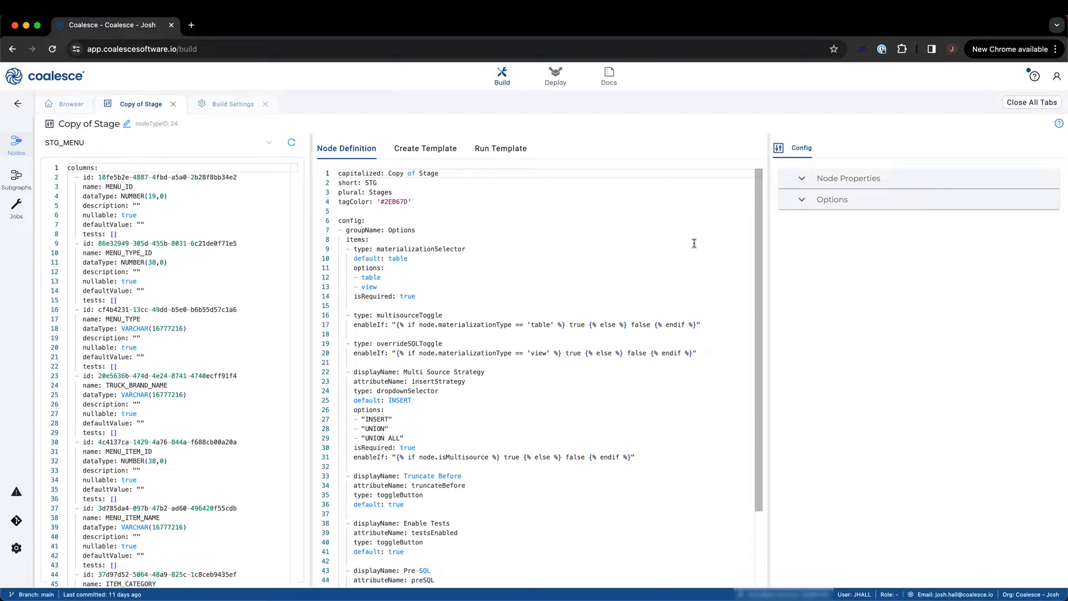
{"action": "double_click", "coordinate": [430, 248]}
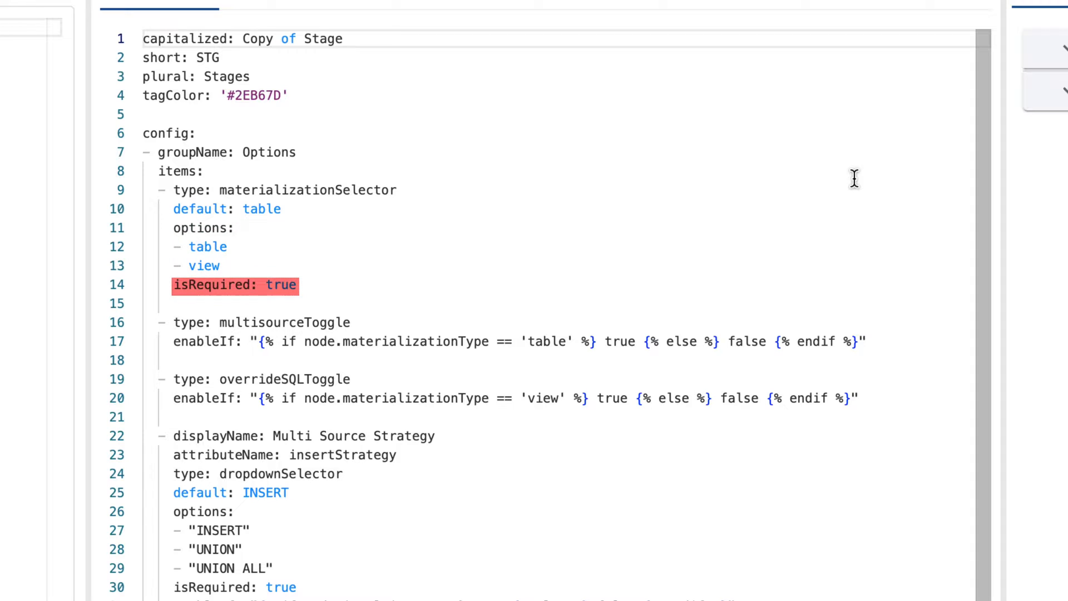
{"action": "left_click", "coordinate": [235, 285]}
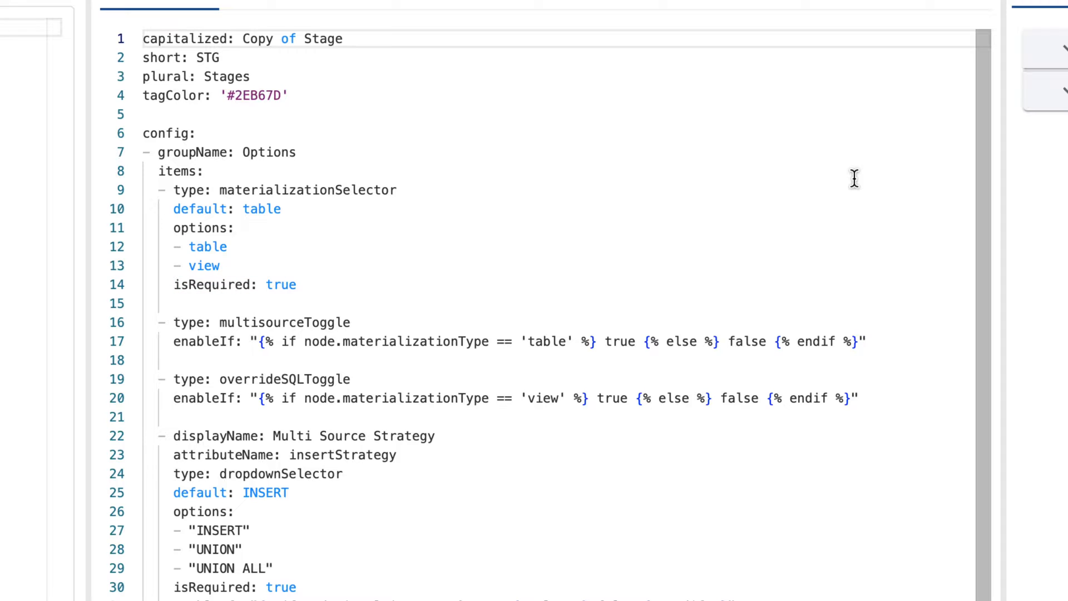
{"action": "scroll", "scroll_direction": "down", "scroll_amount": 3}
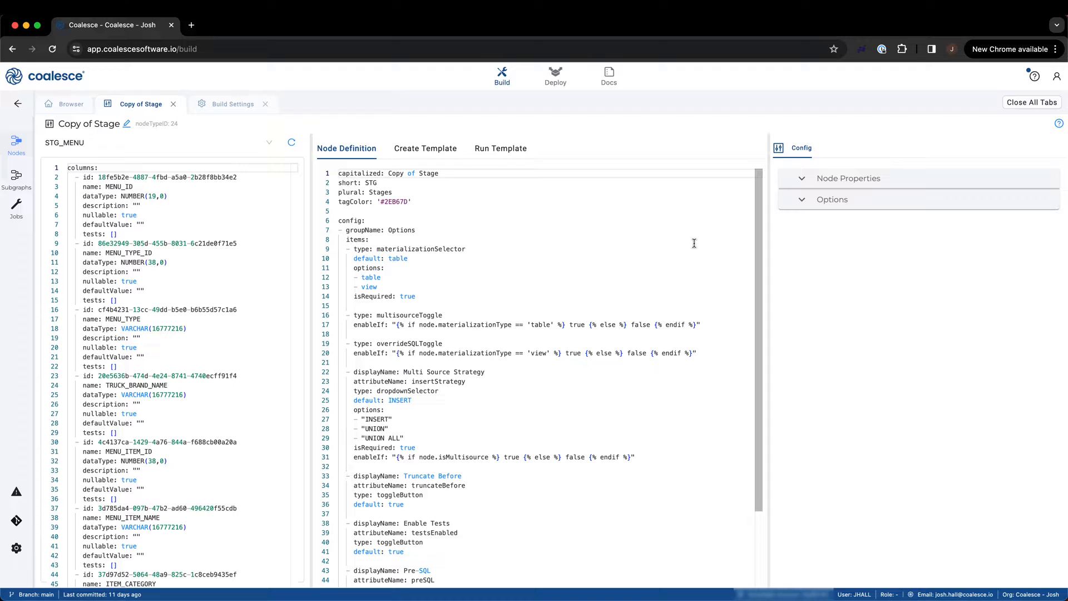
Set the preview node's Create As option to table, revealing Multi Source
{"action": "left_click", "coordinate": [833, 199]}
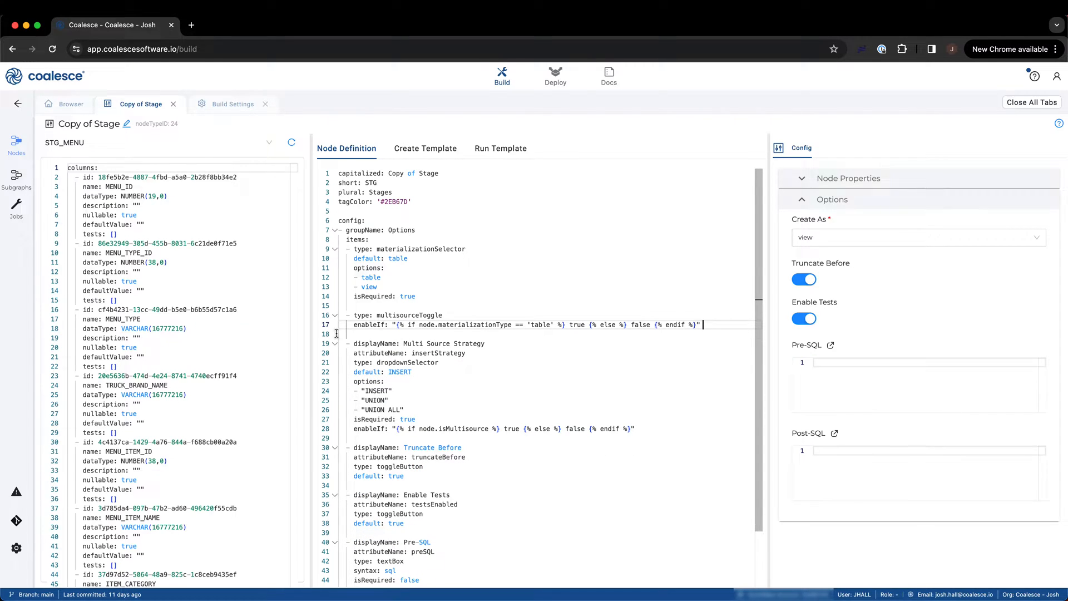
{"action": "left_click", "coordinate": [917, 237]}
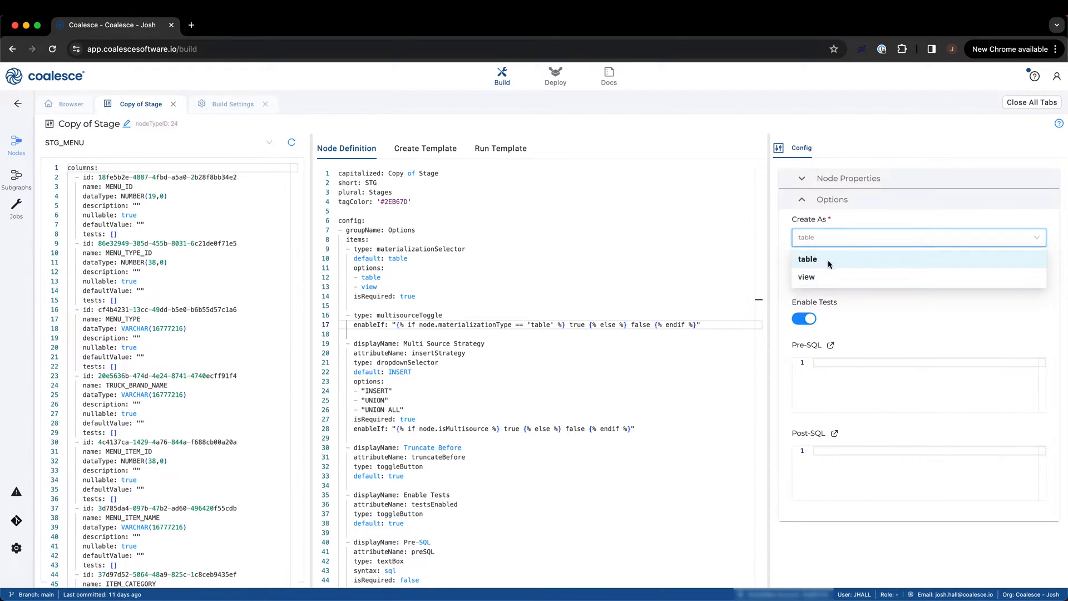
{"action": "left_click", "coordinate": [808, 260]}
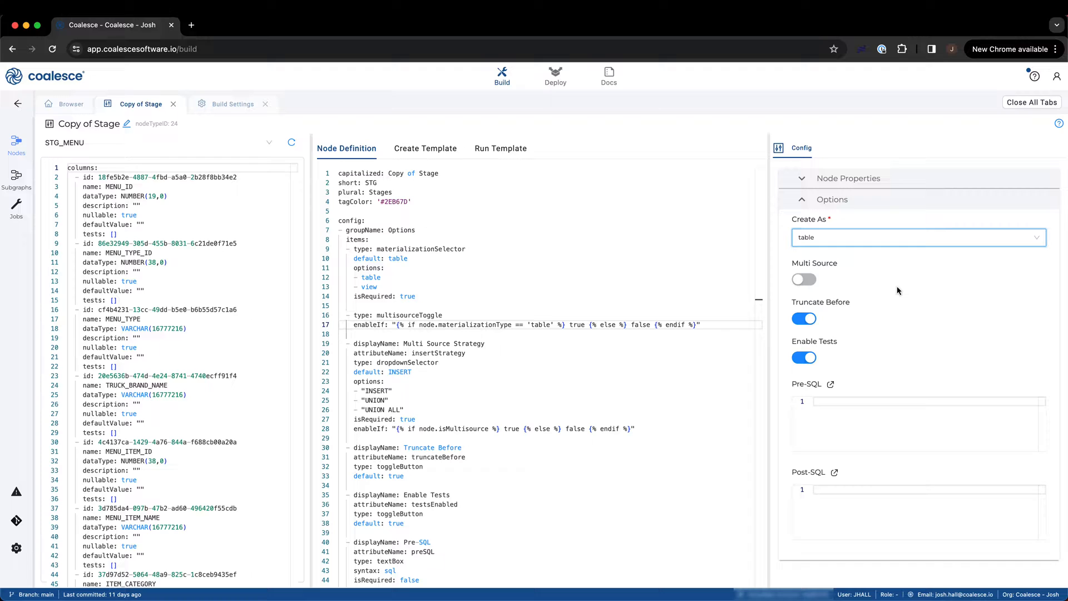
{"action": "left_click", "coordinate": [425, 148]}
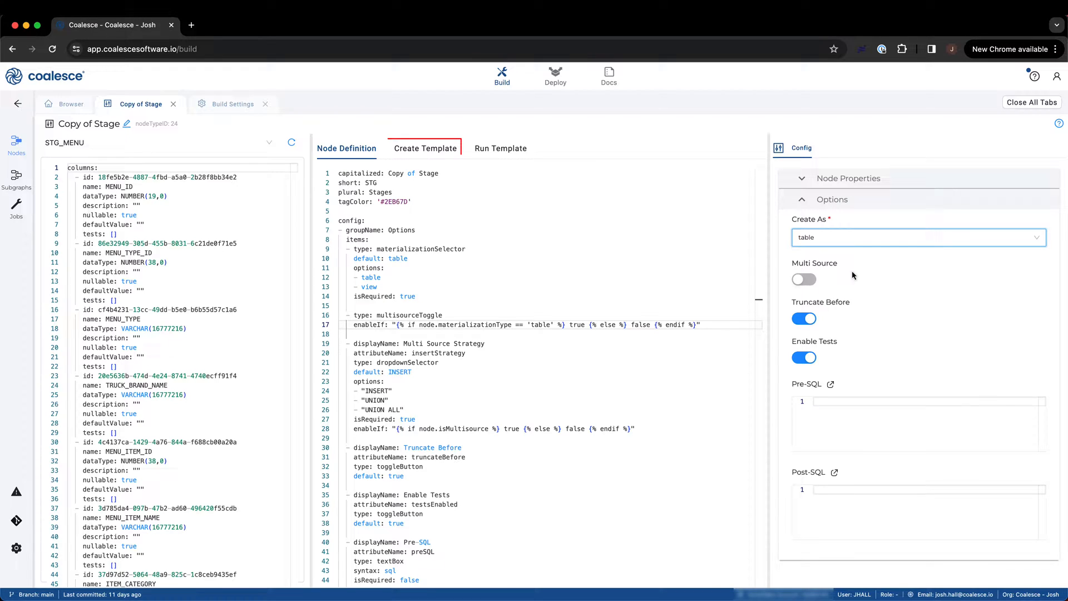
View the Copy of Stage create template with its table and view creation logic
{"action": "left_click", "coordinate": [425, 147]}
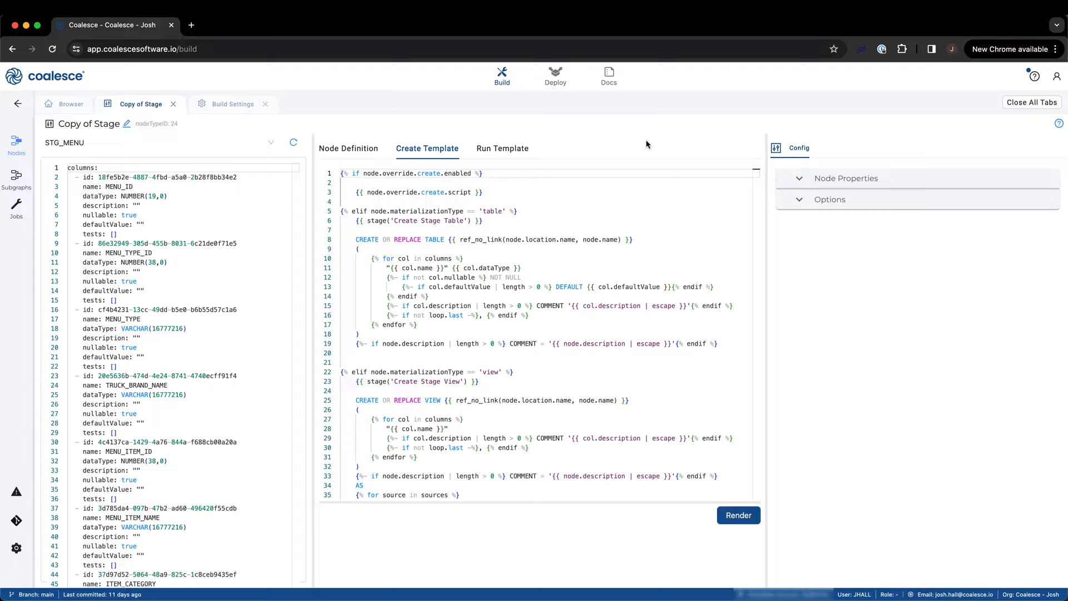
{"action": "scroll", "scroll_direction": "down", "scroll_amount": 3}
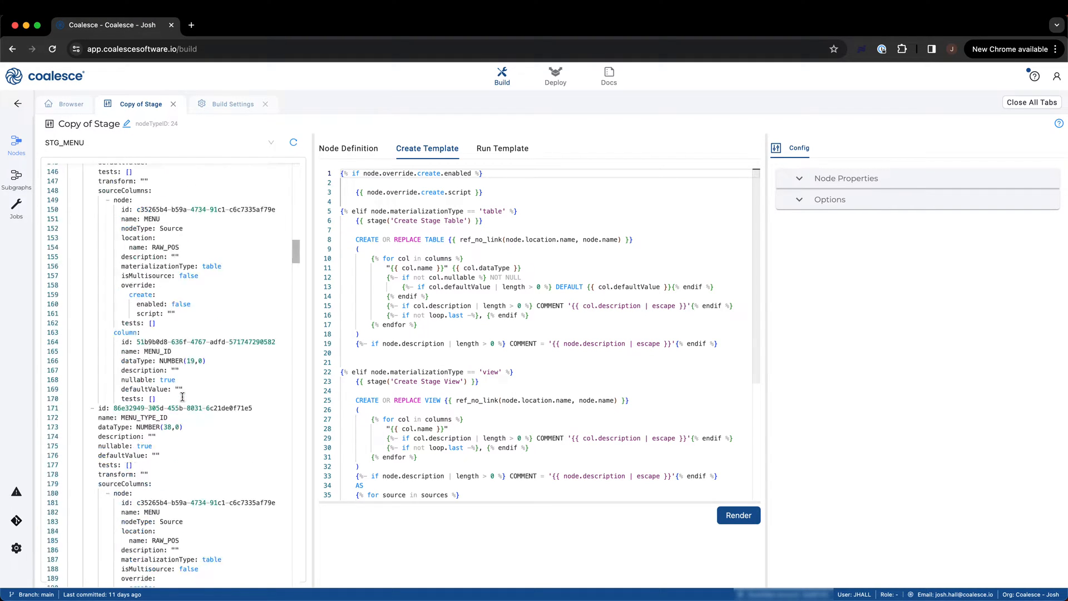
{"action": "scroll", "scroll_direction": "down", "scroll_amount": 3}
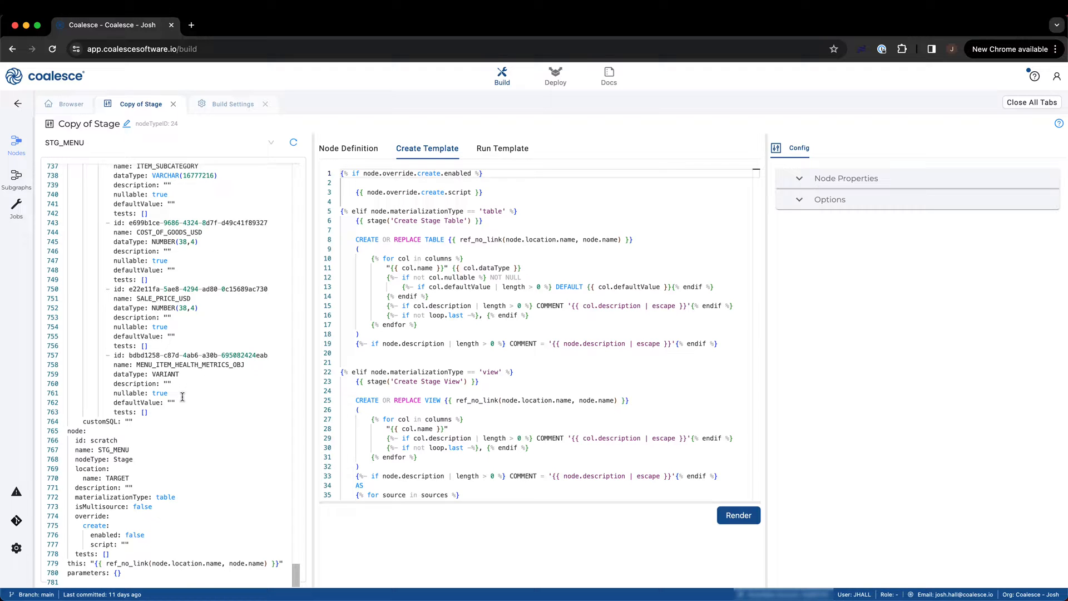
{"action": "double_click", "coordinate": [126, 496]}
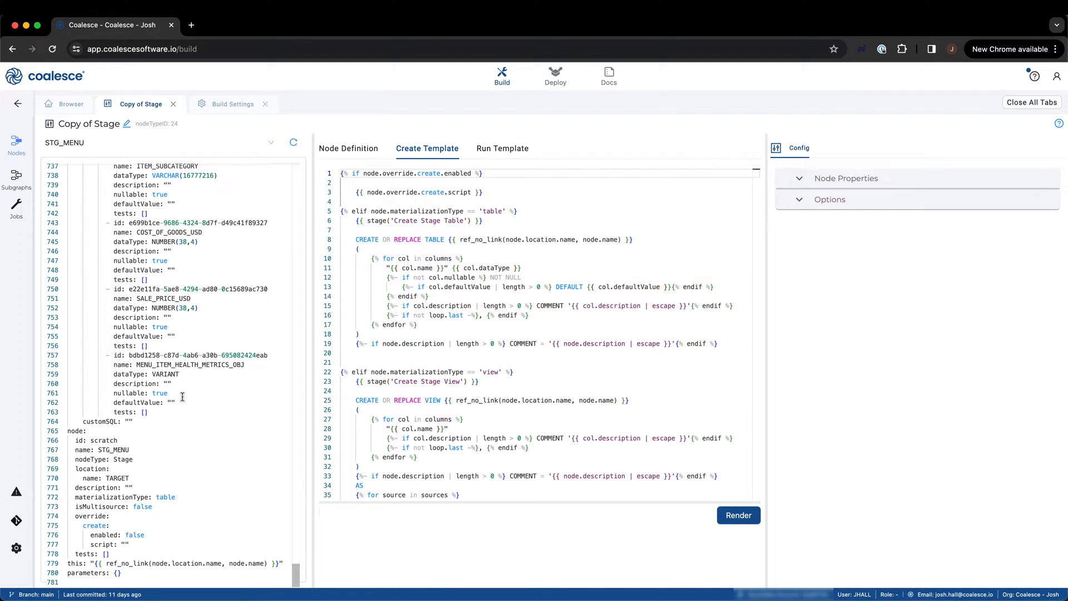
{"action": "left_click", "coordinate": [532, 343]}
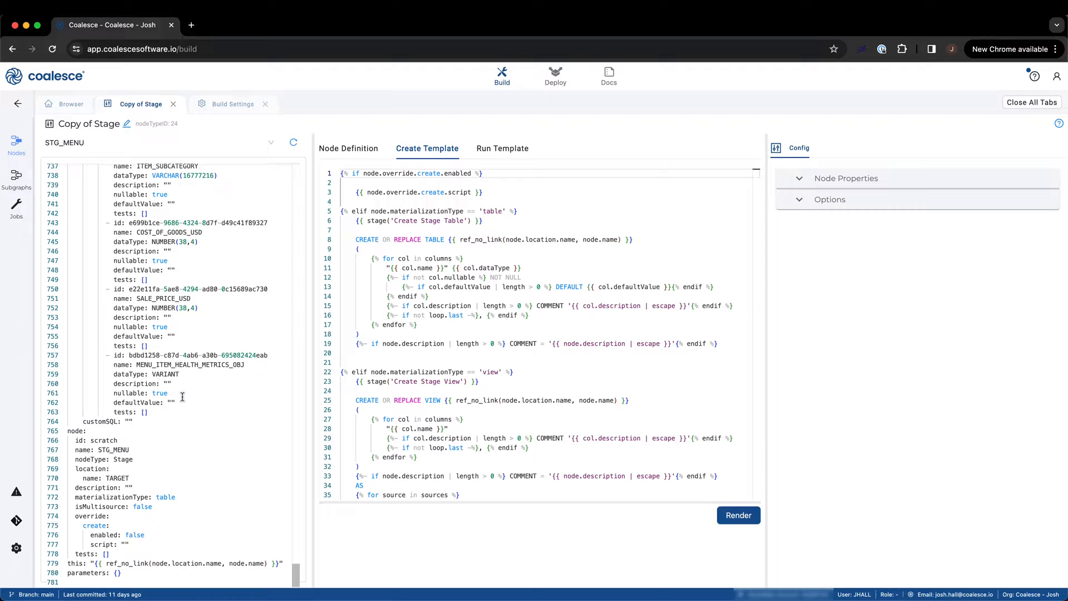
{"action": "scroll", "scroll_direction": "down", "scroll_amount": 3}
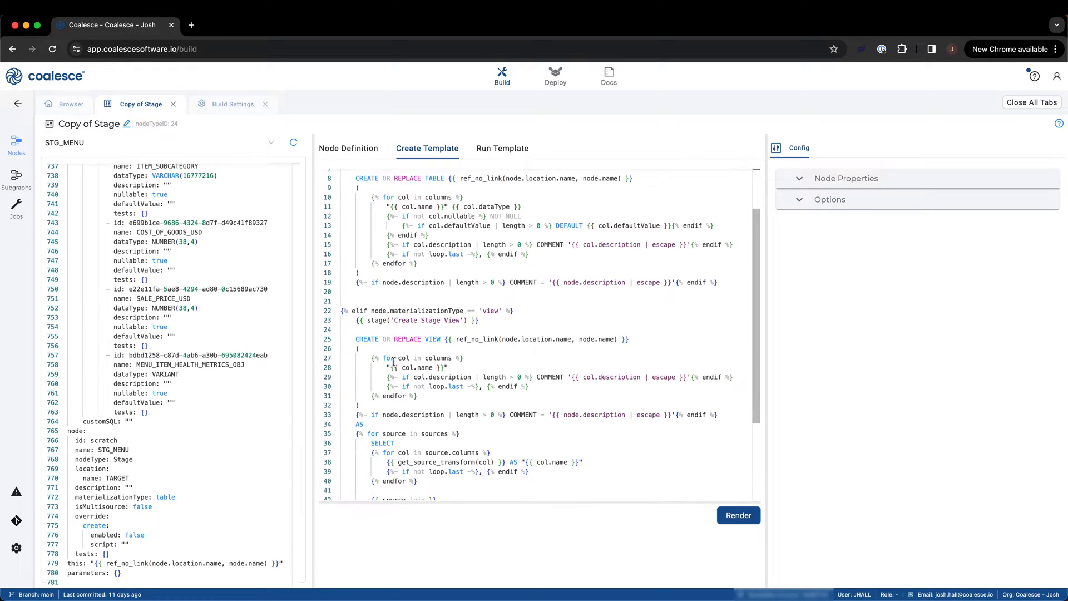
{"action": "scroll", "scroll_direction": "down", "scroll_amount": 3}
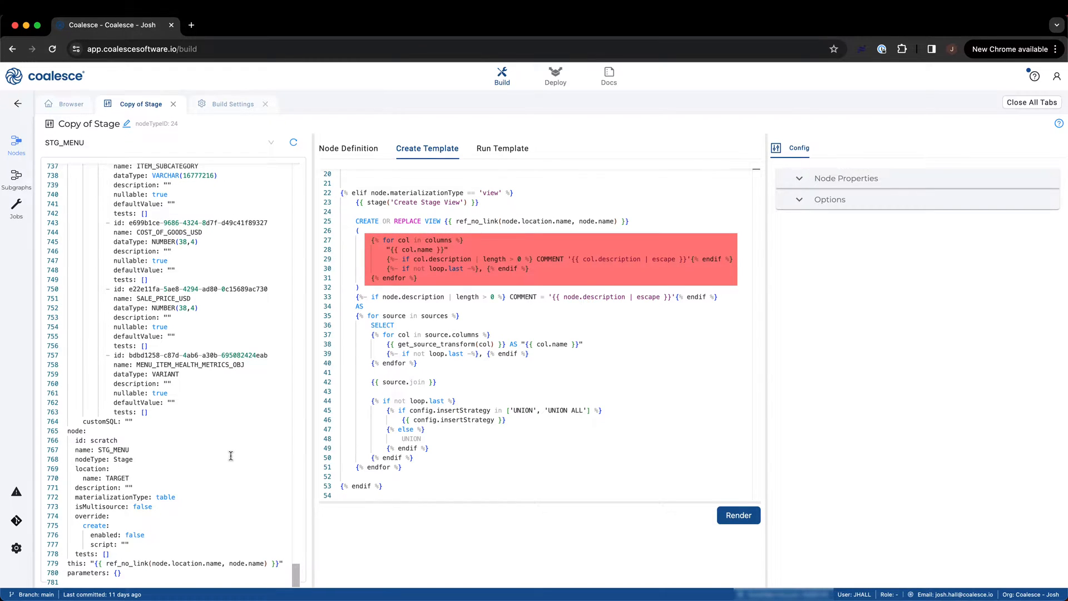
{"action": "mouse_move", "coordinate": [227, 451]}
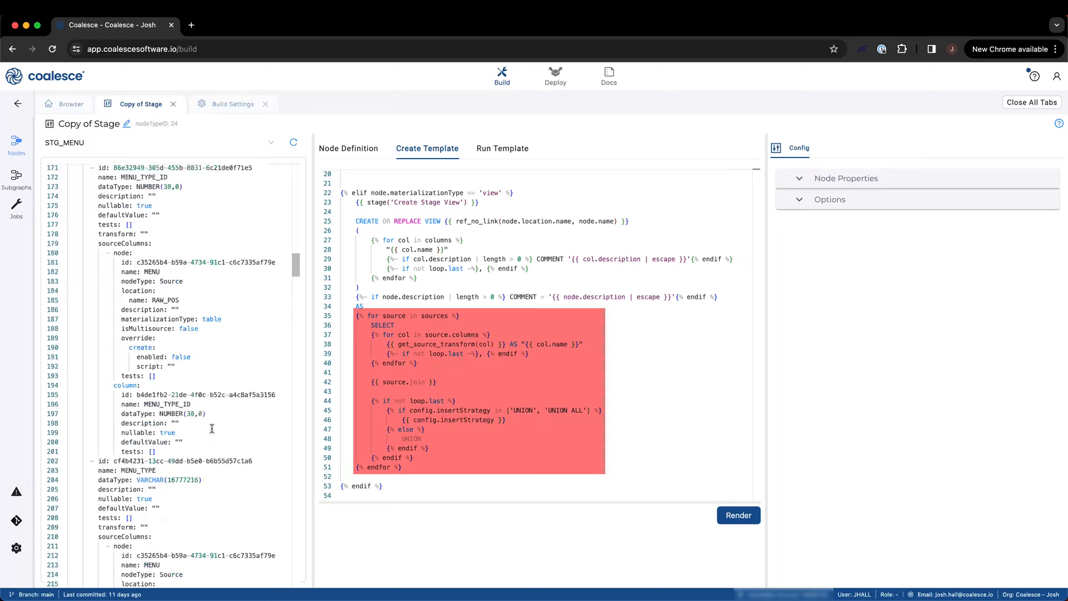
{"action": "scroll", "scroll_direction": "up", "scroll_amount": 3}
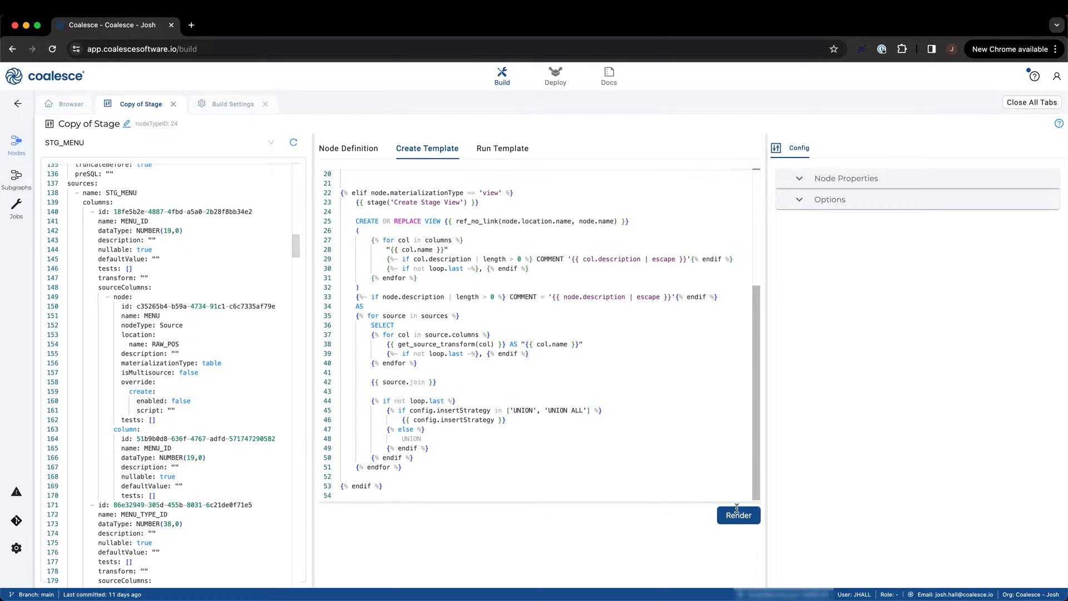
Render the create template and review the CREATE OR REPLACE TABLE SQL for STG_MENU
{"action": "left_click", "coordinate": [739, 515]}
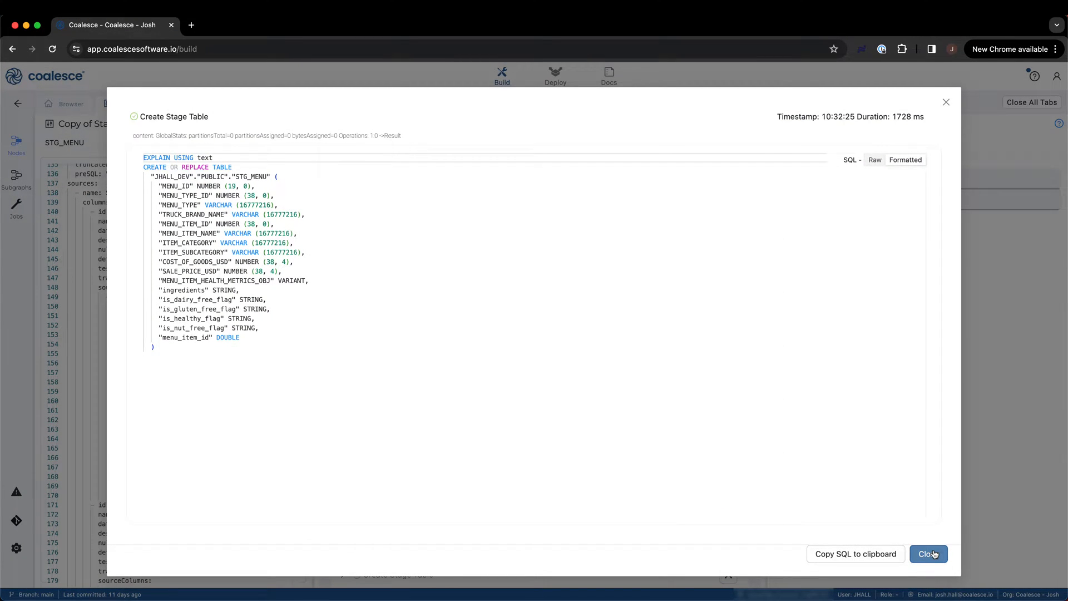
{"action": "left_click", "coordinate": [928, 553]}
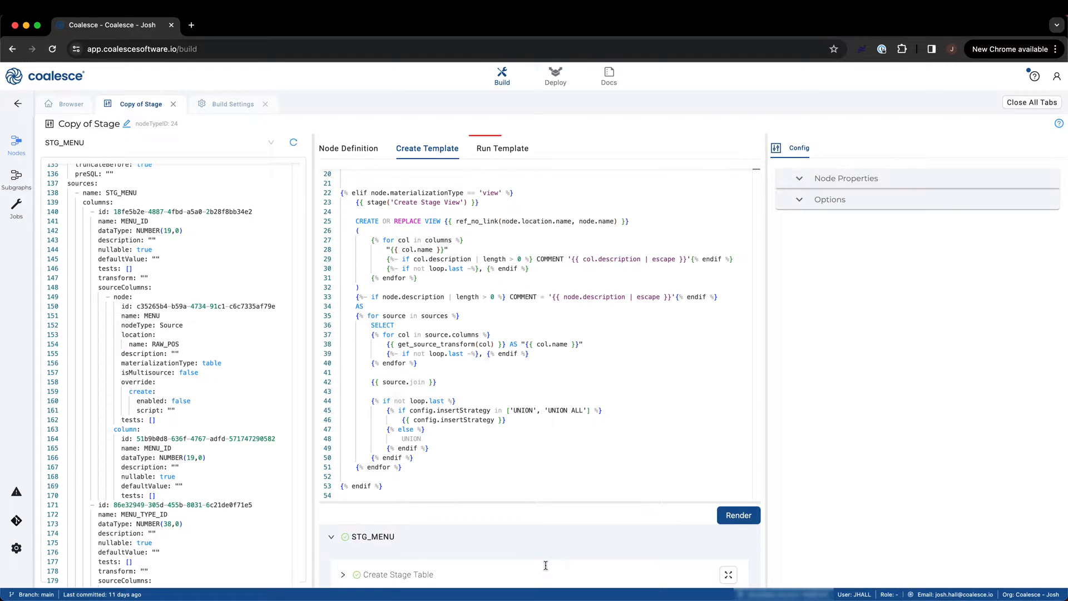
View the Copy of Stage run template beside STG_MENU's insertStrategy: INSERT config
{"action": "left_click", "coordinate": [502, 148]}
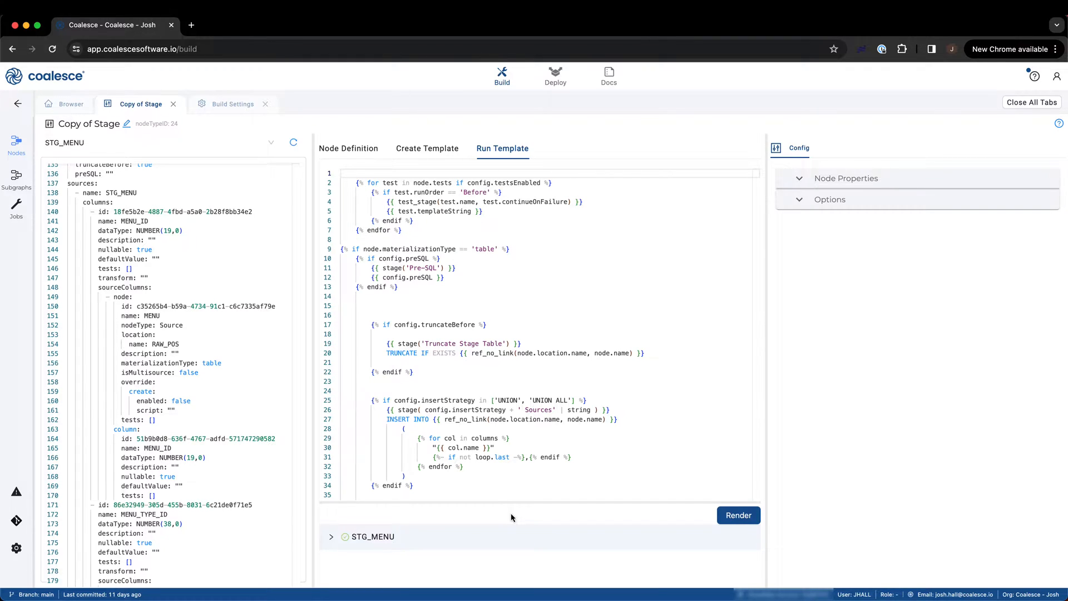
{"action": "scroll", "scroll_direction": "down", "scroll_amount": 3}
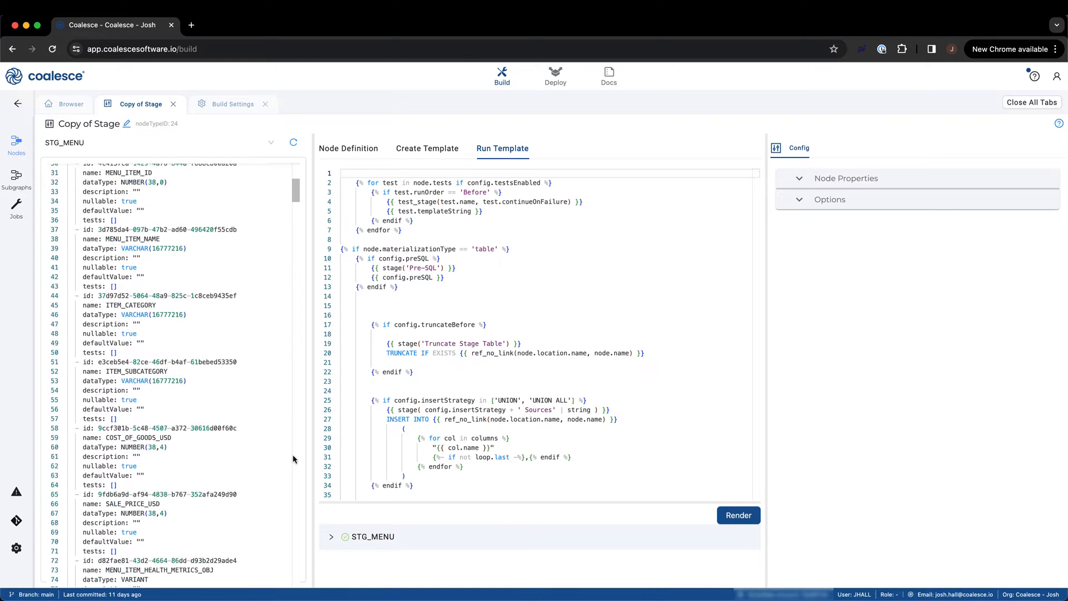
{"action": "scroll", "scroll_direction": "down", "scroll_amount": 3}
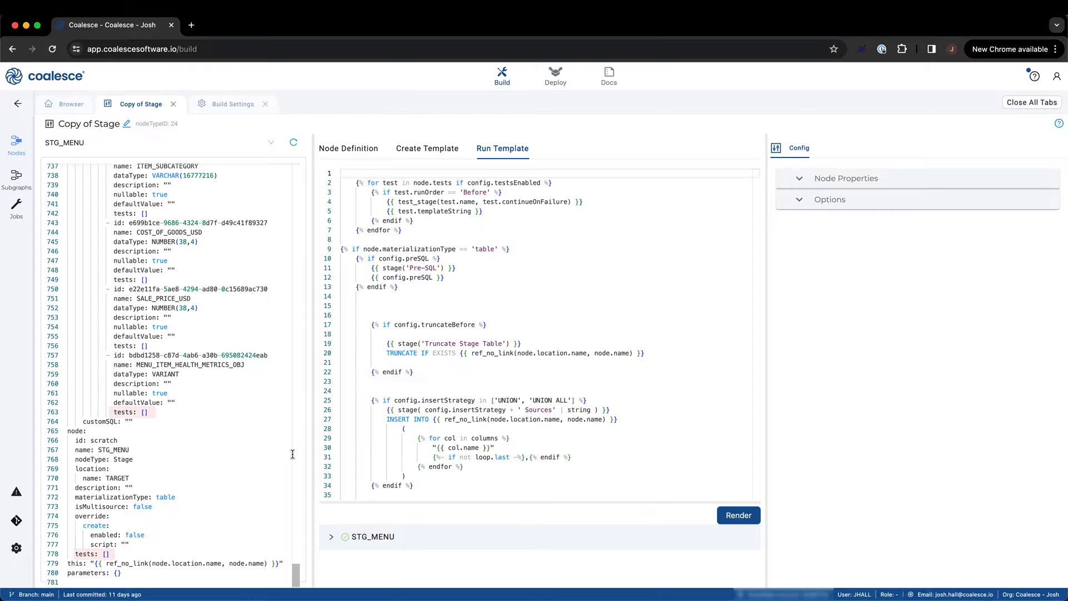
{"action": "double_click", "coordinate": [125, 412]}
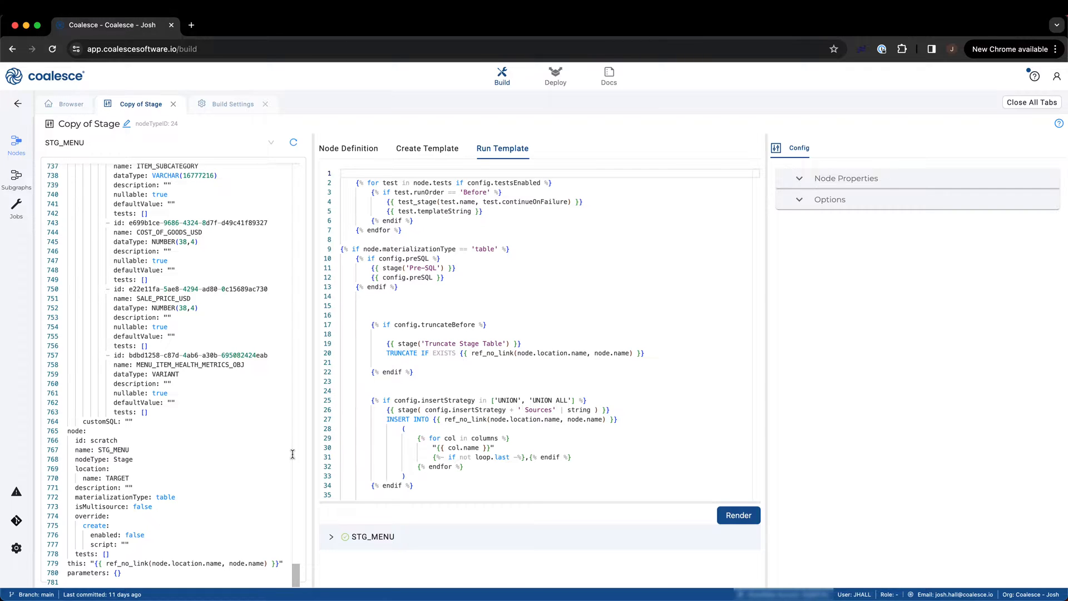
{"action": "mouse_move", "coordinate": [252, 451]}
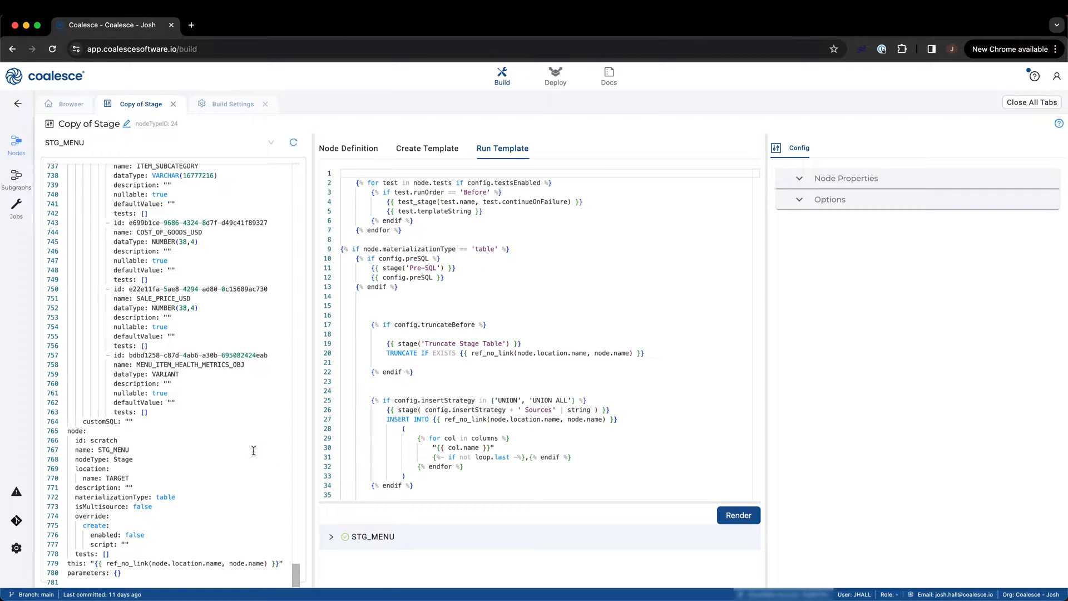
{"action": "scroll", "scroll_direction": "up", "scroll_amount": 3}
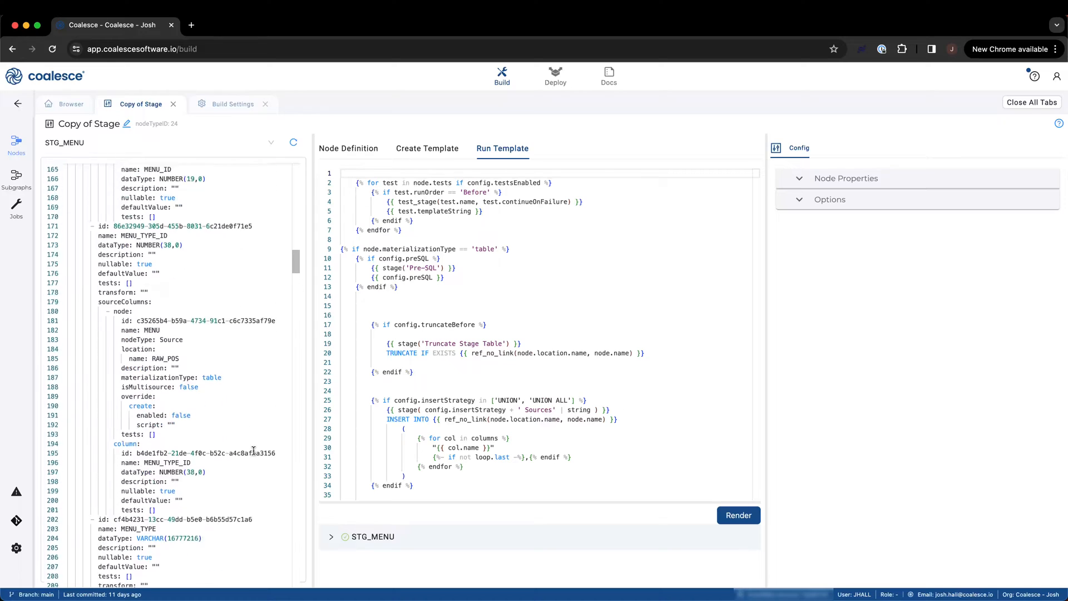
{"action": "scroll", "scroll_direction": "up", "scroll_amount": 3}
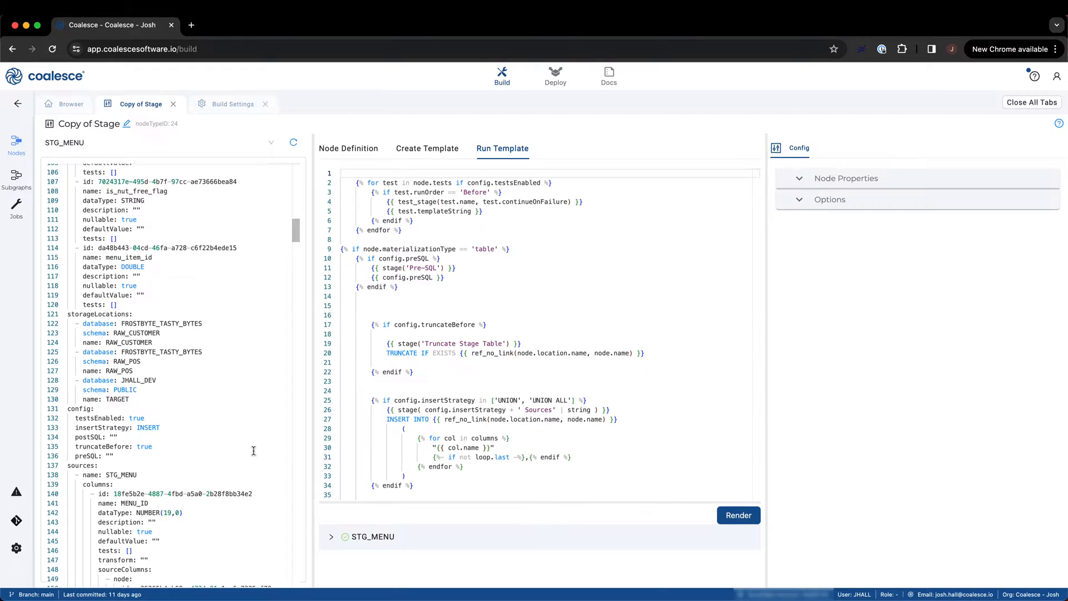
{"action": "double_click", "coordinate": [111, 447]}
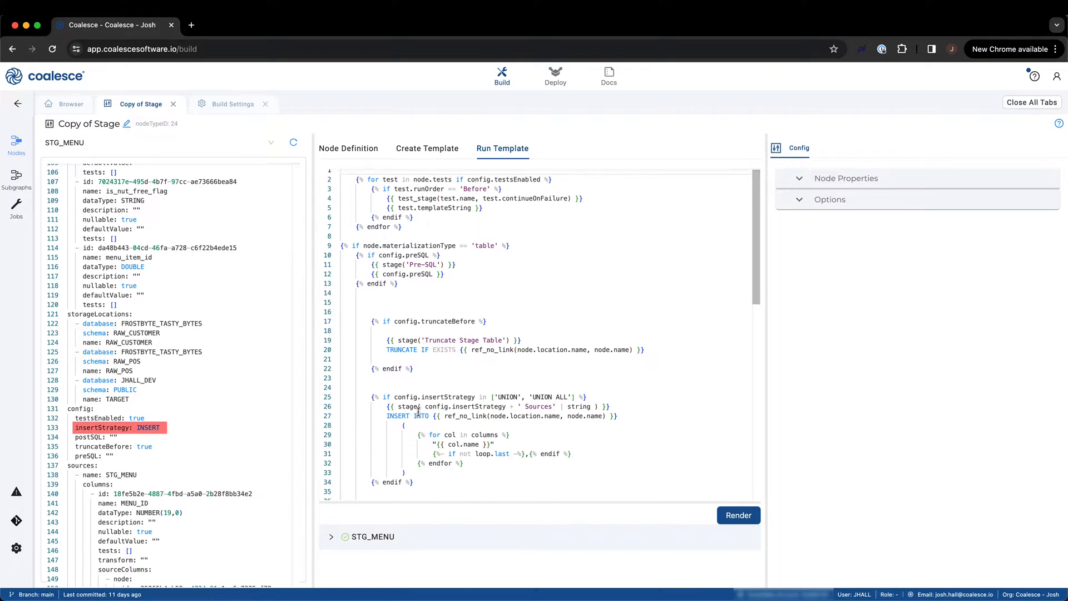
{"action": "scroll", "scroll_direction": "down", "scroll_amount": 3}
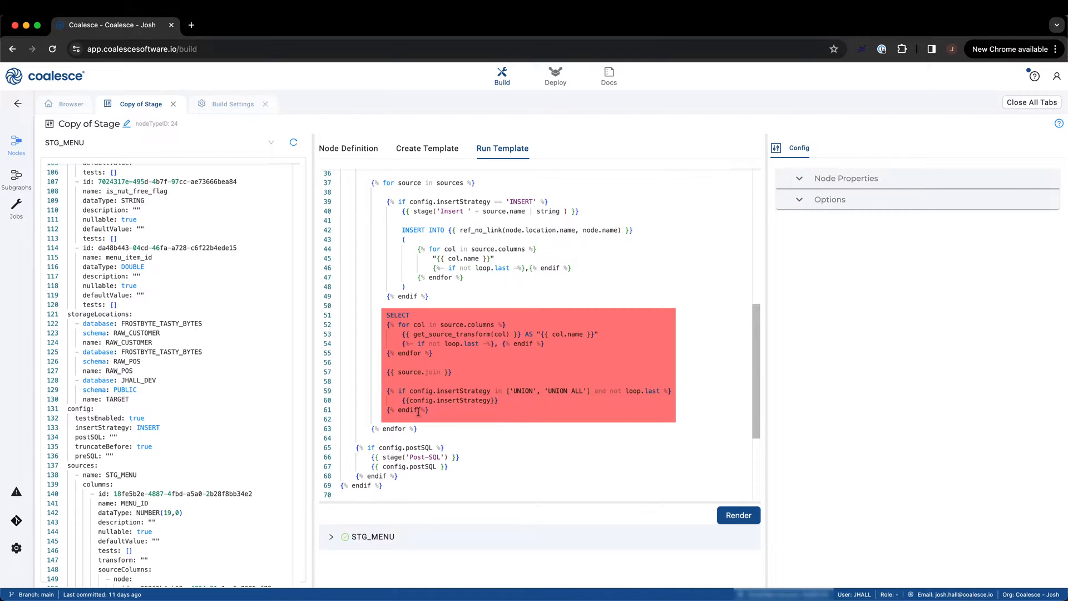
{"action": "left_click", "coordinate": [417, 410]}
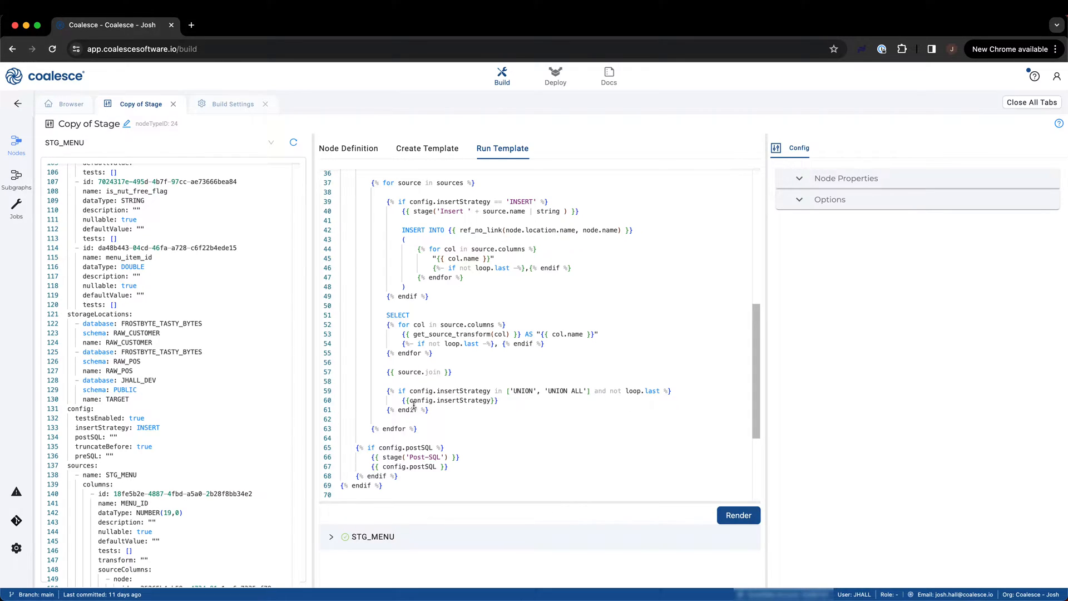
{"action": "scroll", "scroll_direction": "down", "scroll_amount": 3}
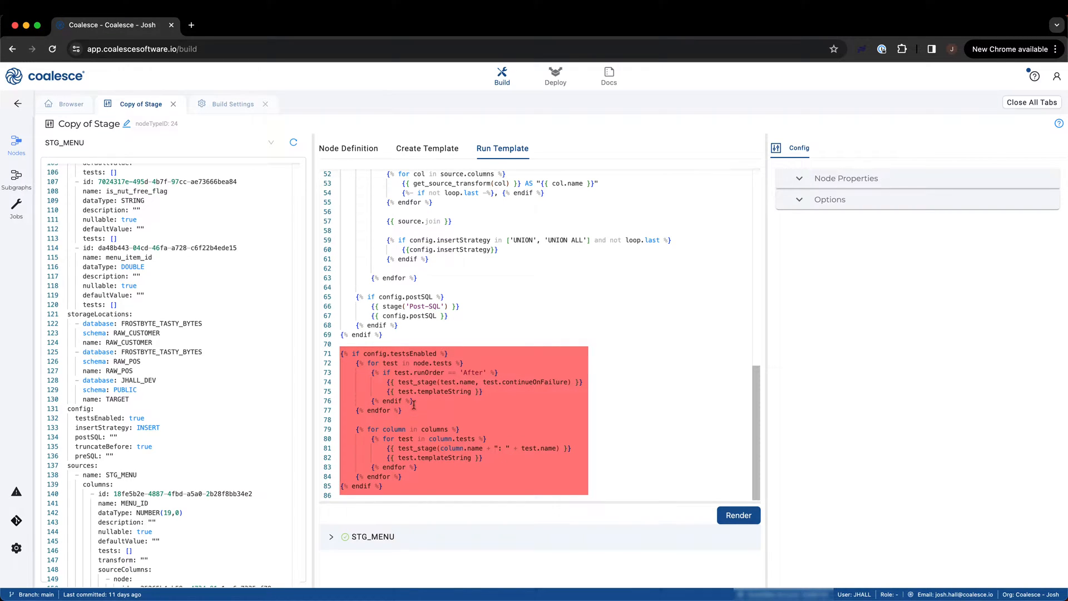
{"action": "left_click", "coordinate": [412, 402]}
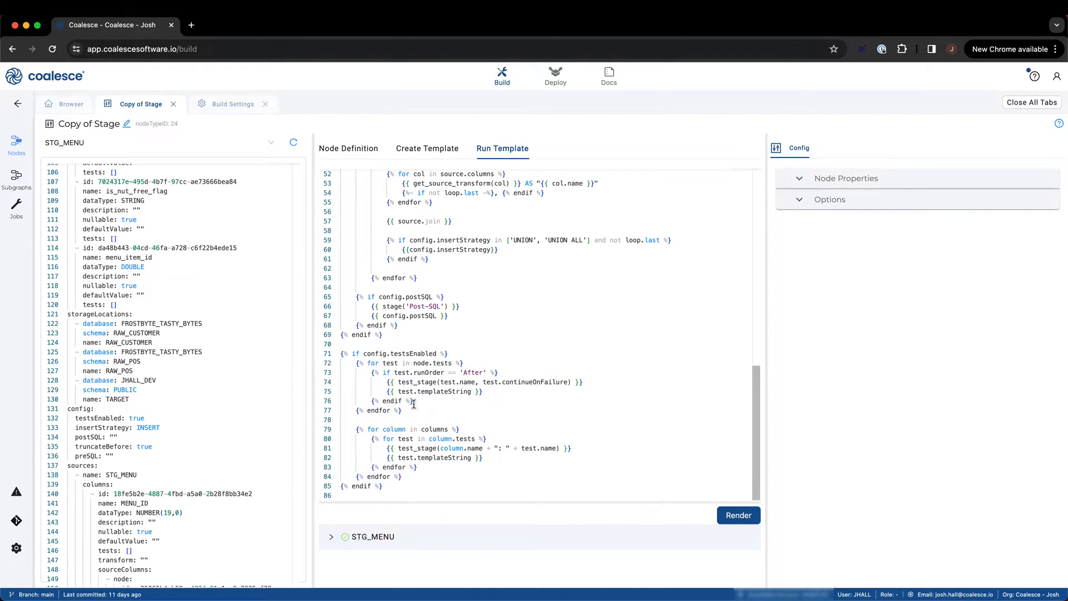
{"action": "left_click", "coordinate": [739, 515]}
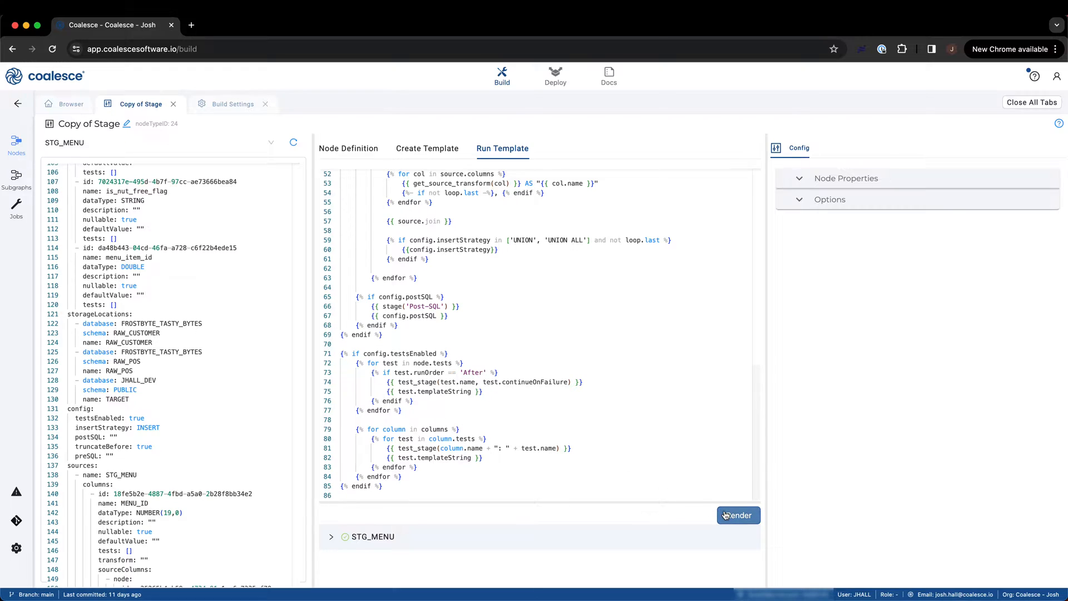
Render the run template and review the generated INSERT INTO STG_MENU statement
{"action": "left_click", "coordinate": [738, 516]}
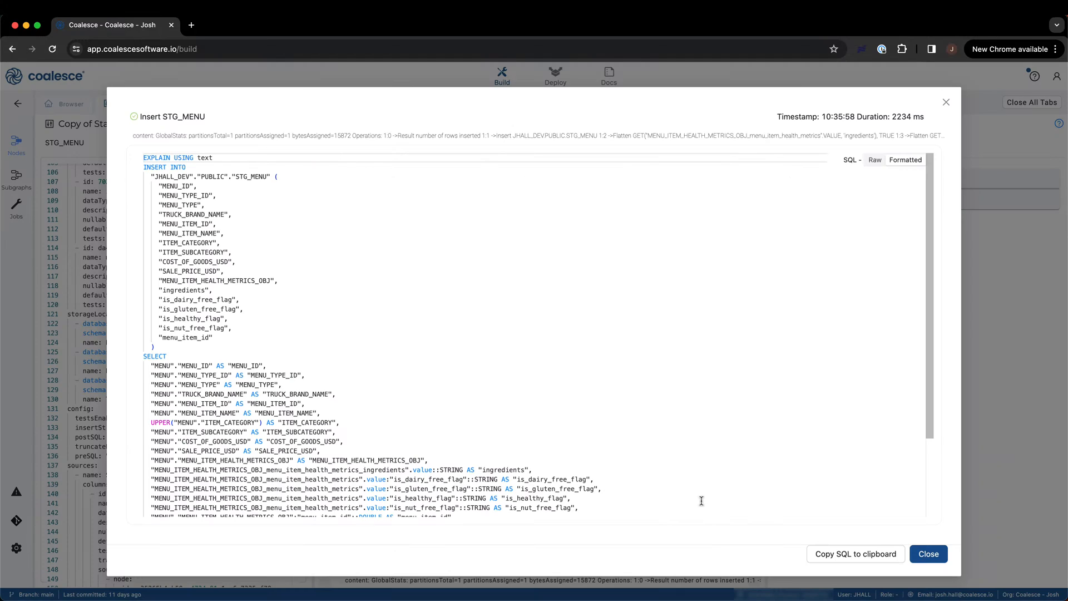
{"action": "scroll", "scroll_direction": "down", "scroll_amount": 3}
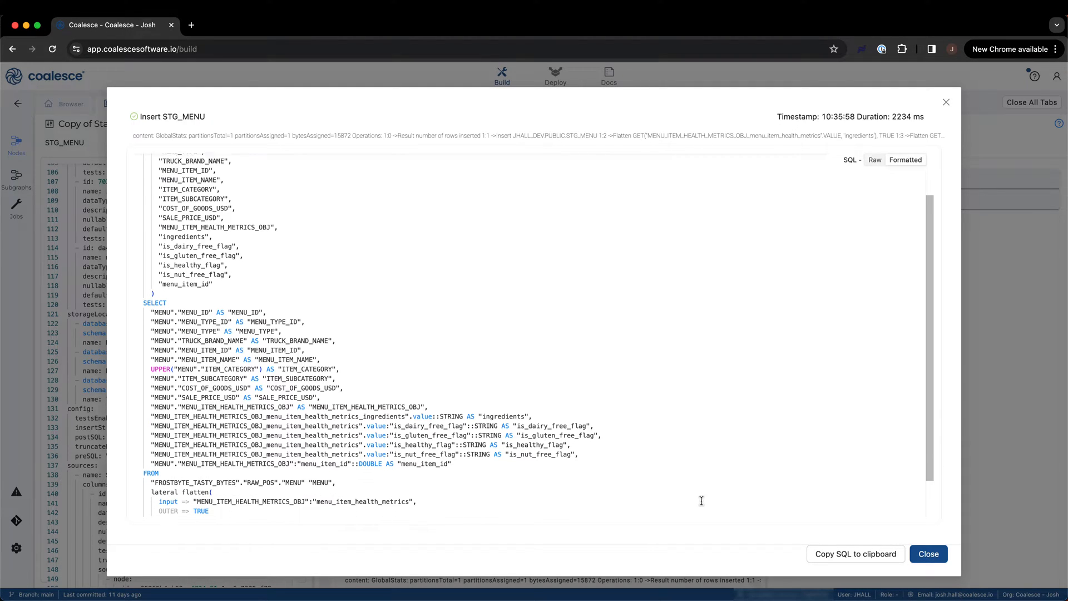
{"action": "left_click", "coordinate": [928, 554]}
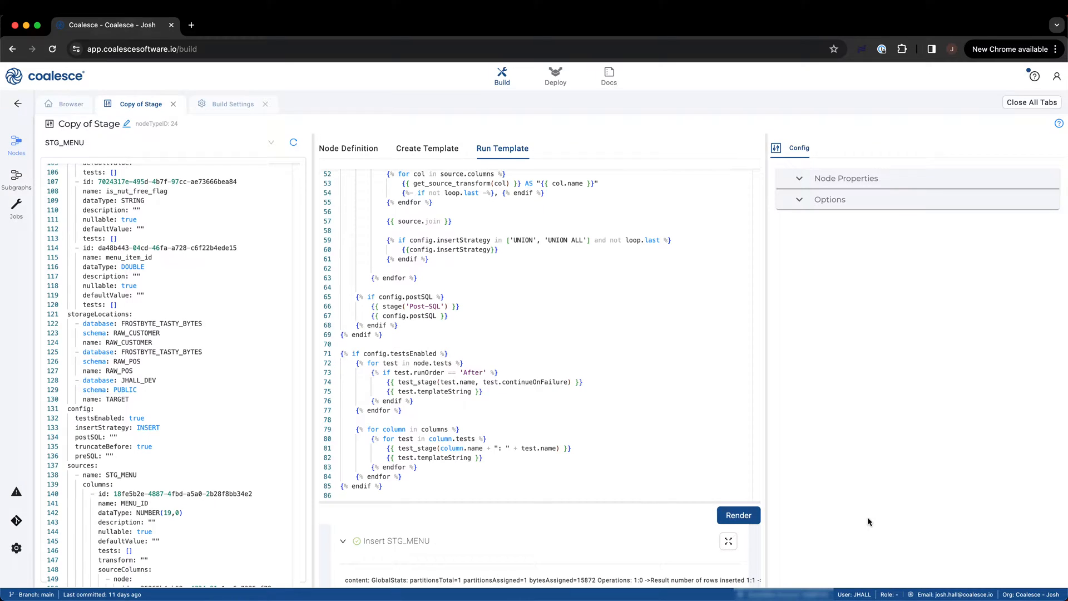